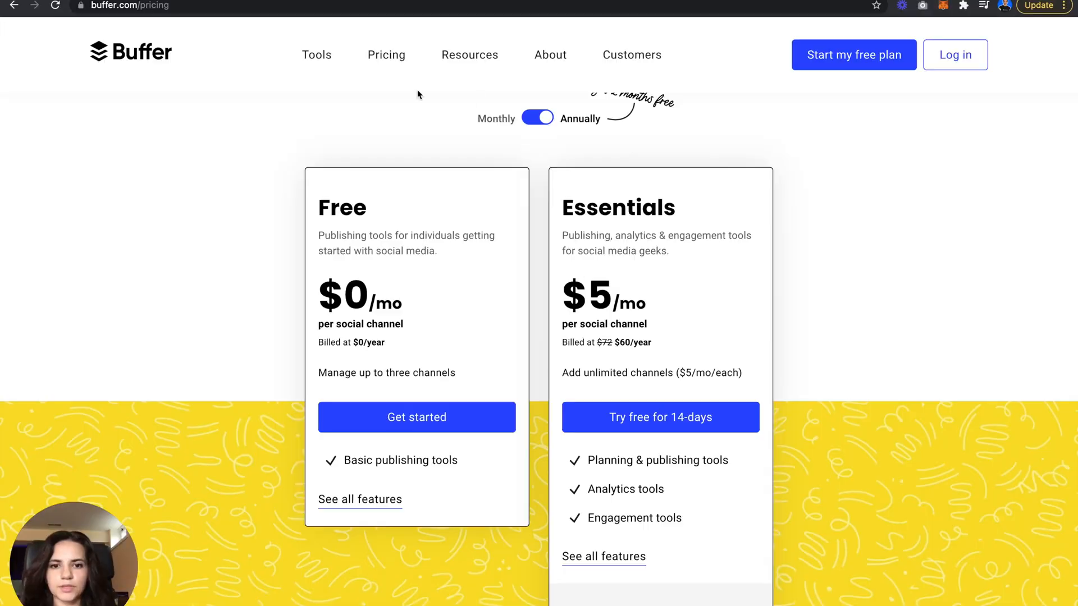
pyautogui.moveTo(321, 146)
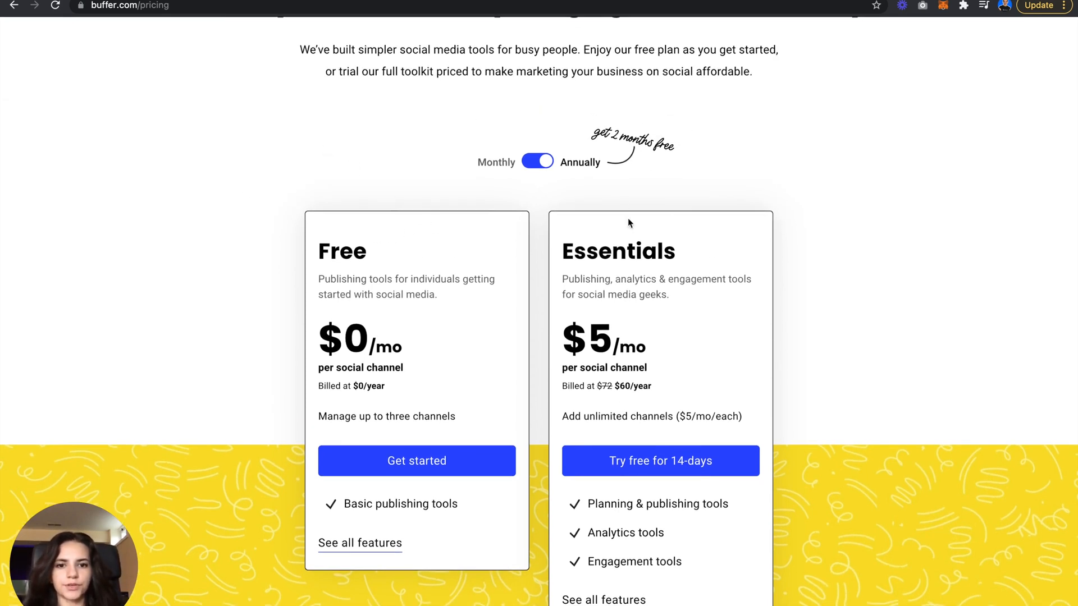
pyautogui.moveTo(530, 159)
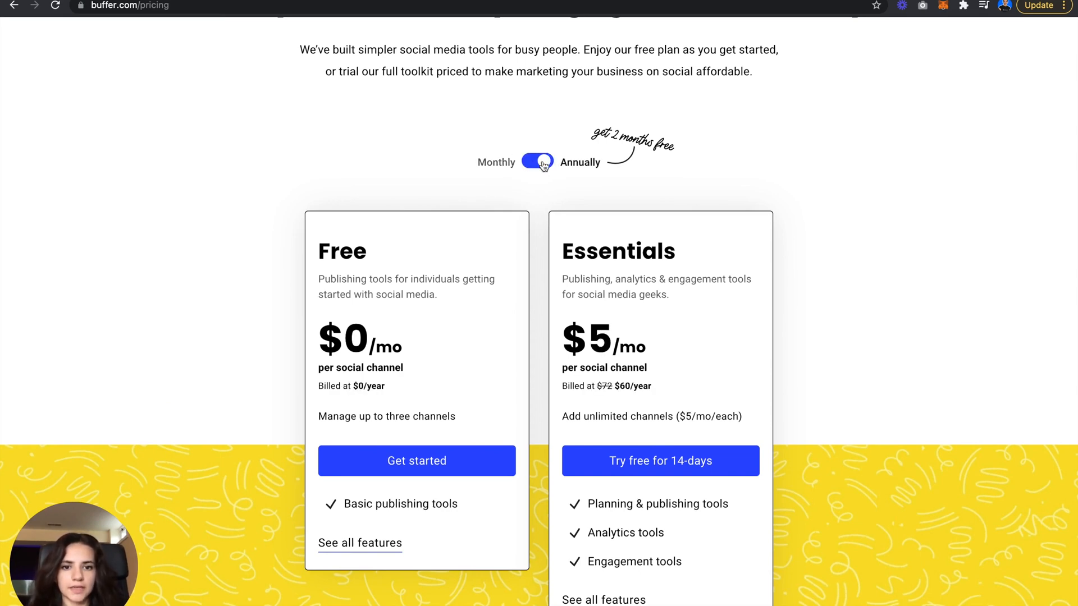
# Switch Buffer pricing to monthly billing with Team Pack on, Essentials at $12/channel.
pyautogui.scroll(-3)
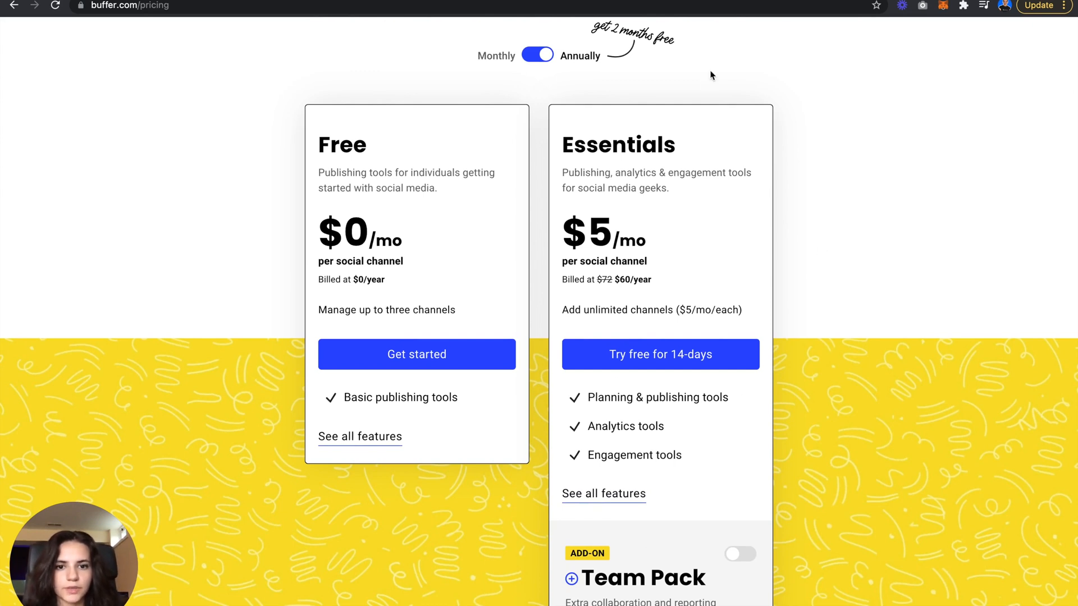
pyautogui.click(741, 554)
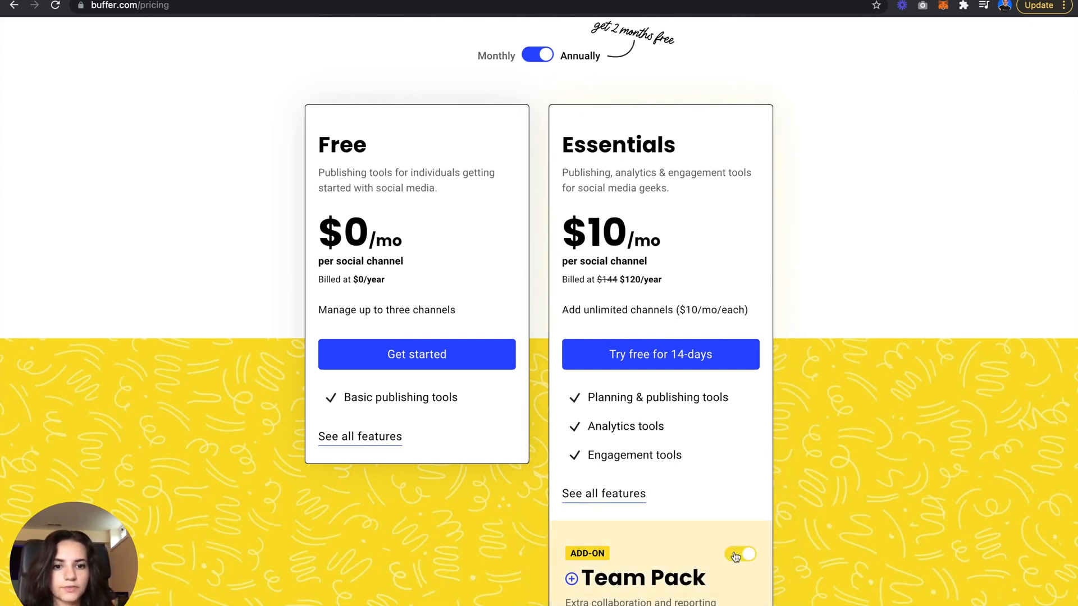
pyautogui.click(739, 554)
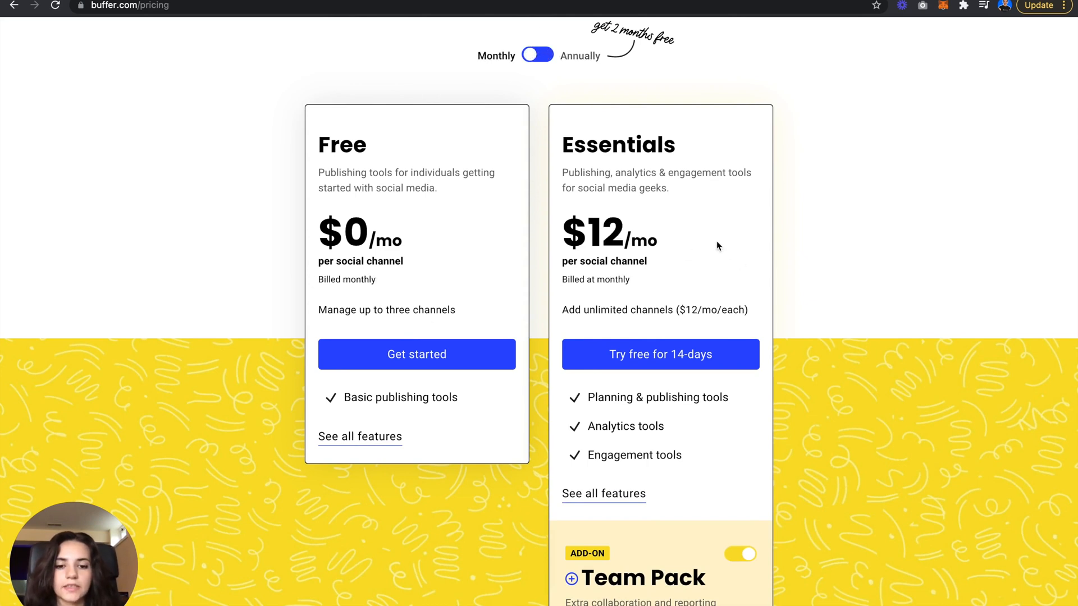
pyautogui.click(740, 554)
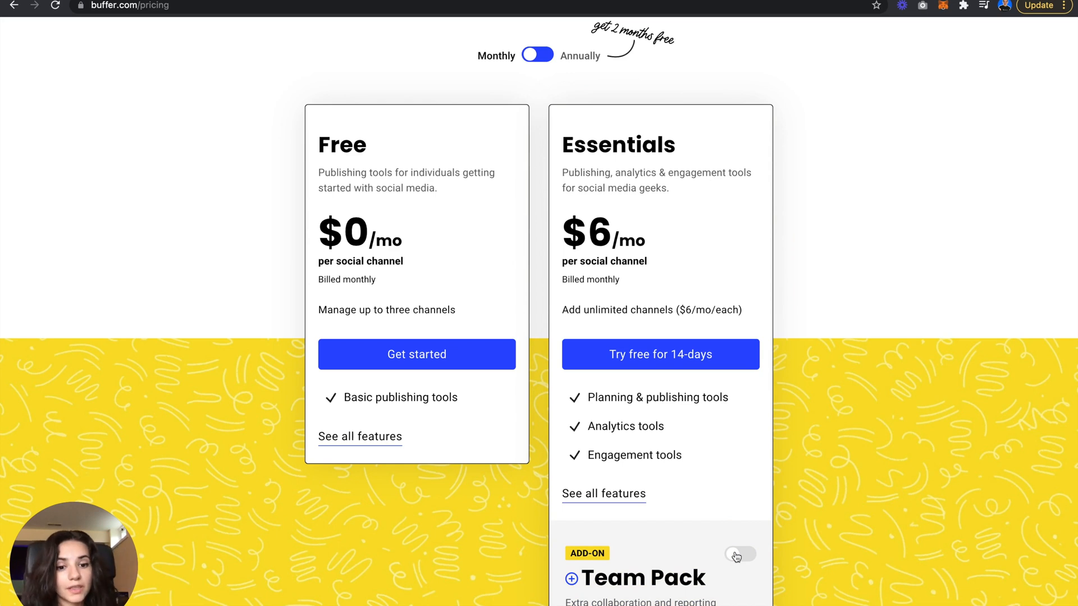
pyautogui.click(739, 554)
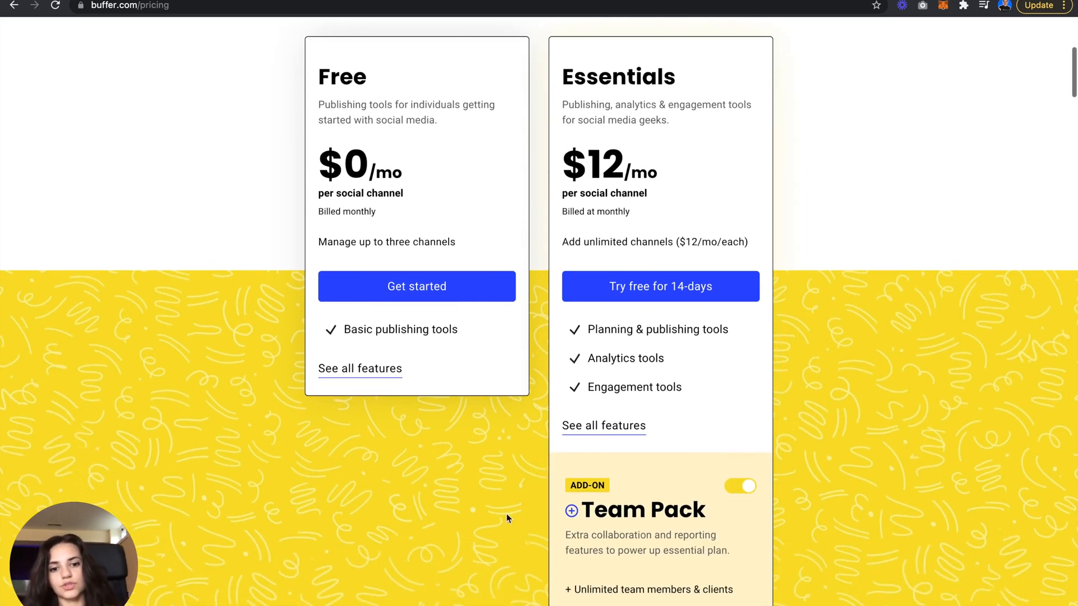
pyautogui.moveTo(712, 514)
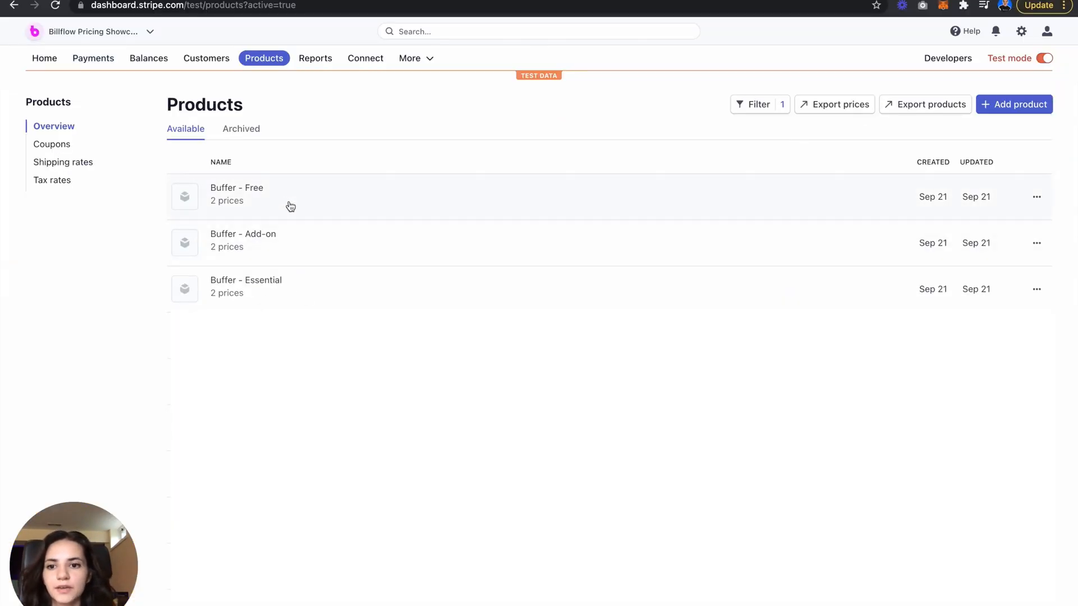
pyautogui.moveTo(291, 281)
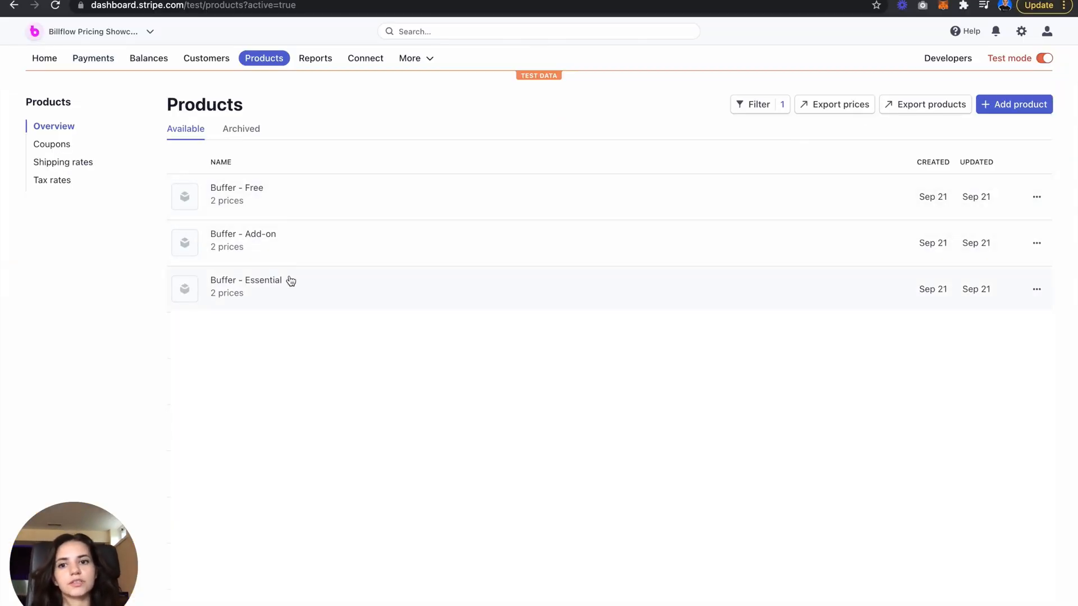
# Open the Buffer - Add-on product and review its sb_service and sb_addon metadata.
pyautogui.click(245, 287)
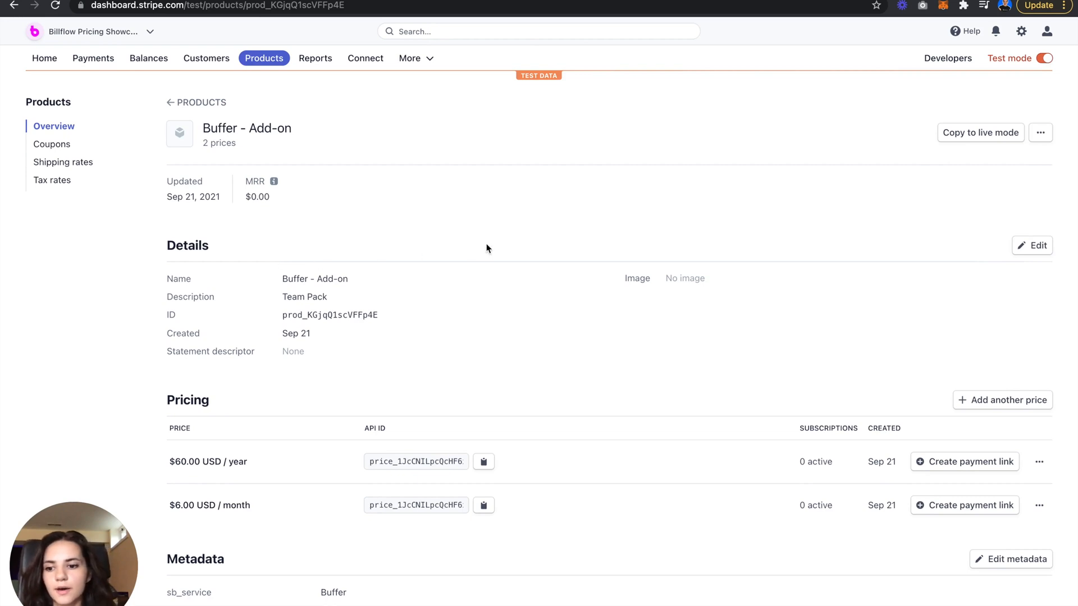
pyautogui.scroll(-3)
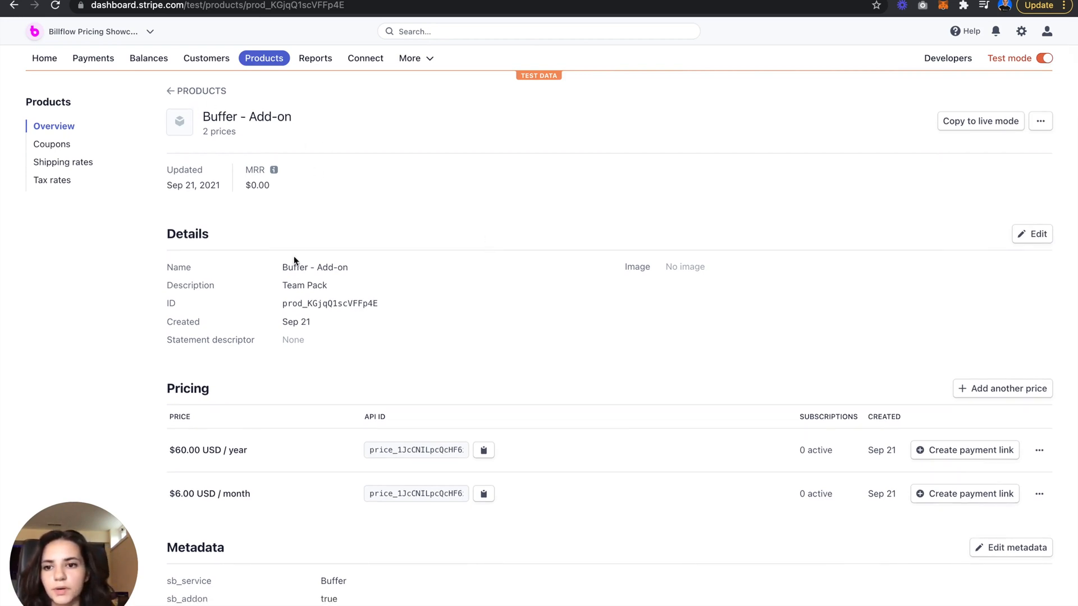
pyautogui.scroll(-3)
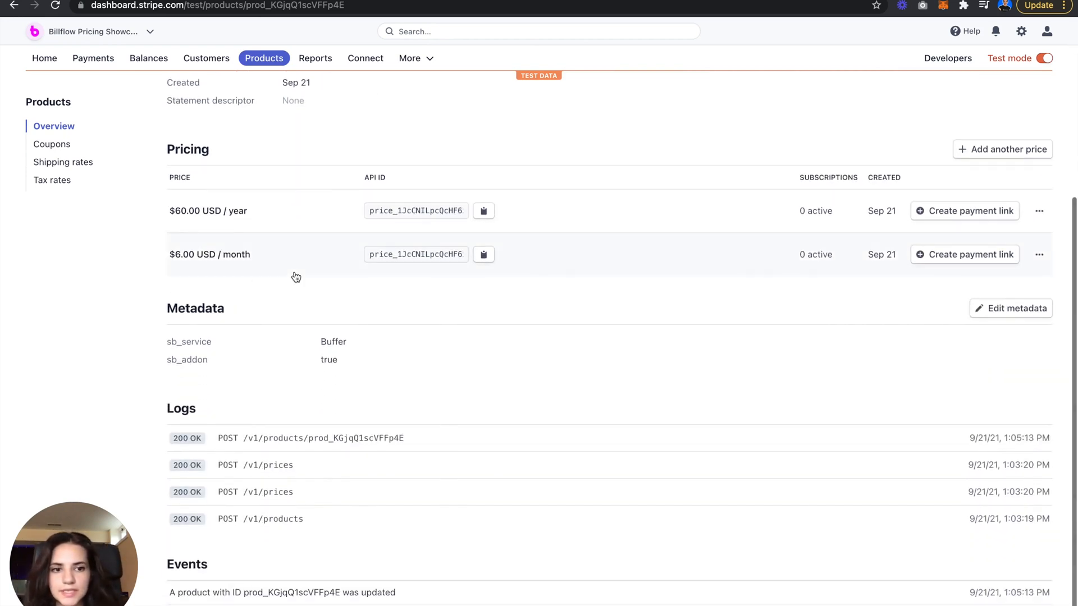
pyautogui.scroll(3)
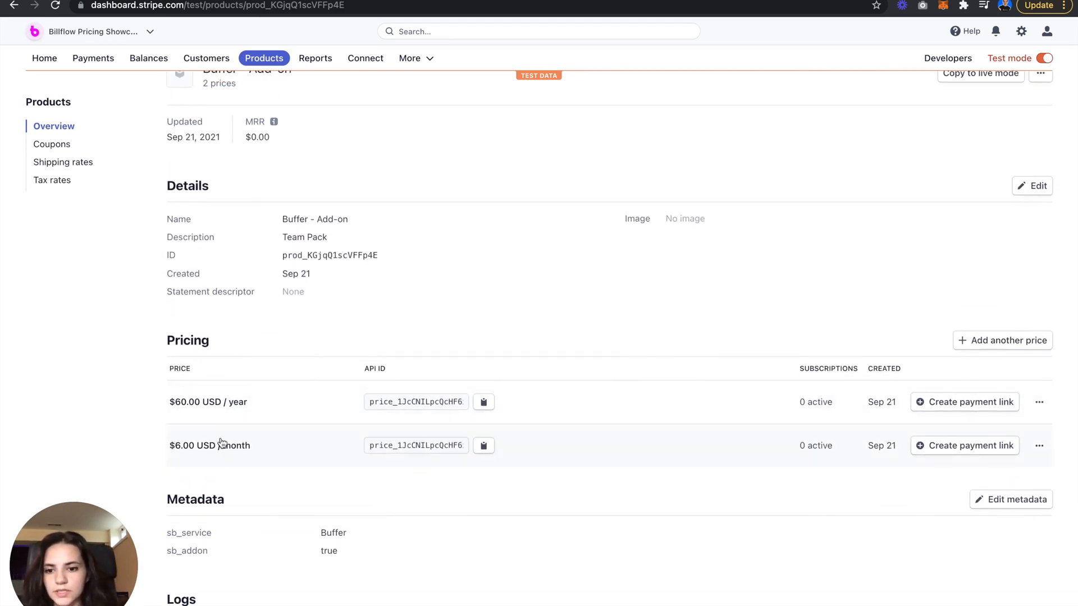
pyautogui.moveTo(259, 417)
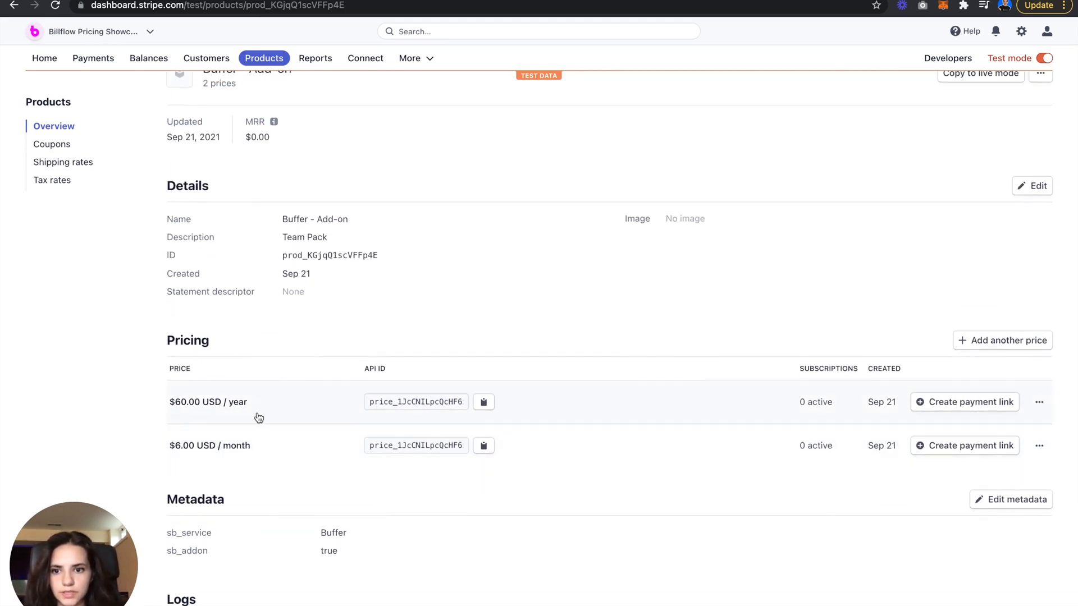
pyautogui.scroll(-3)
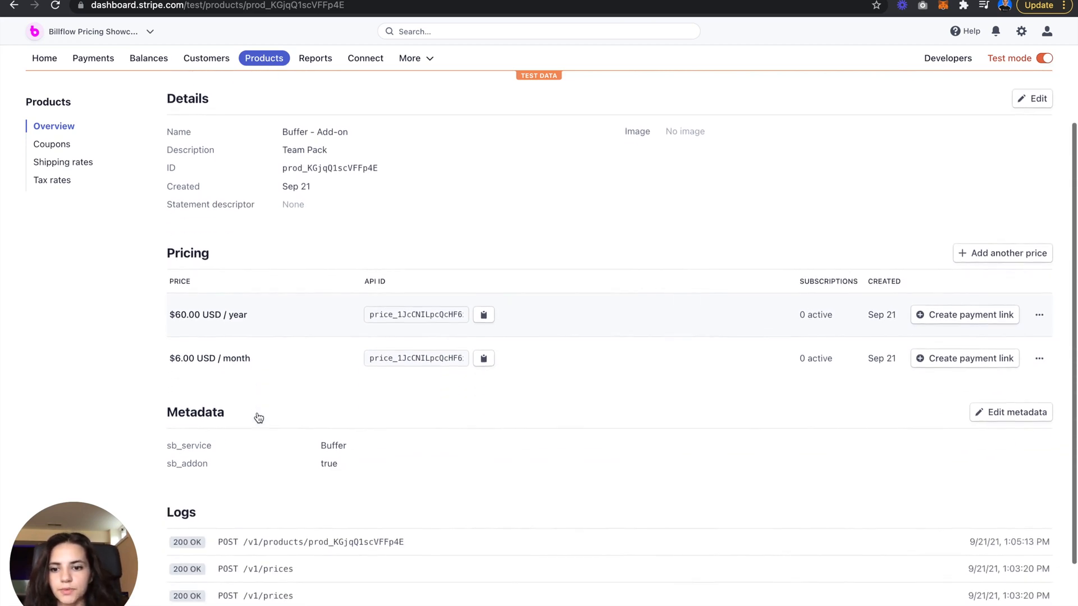
pyautogui.scroll(-3)
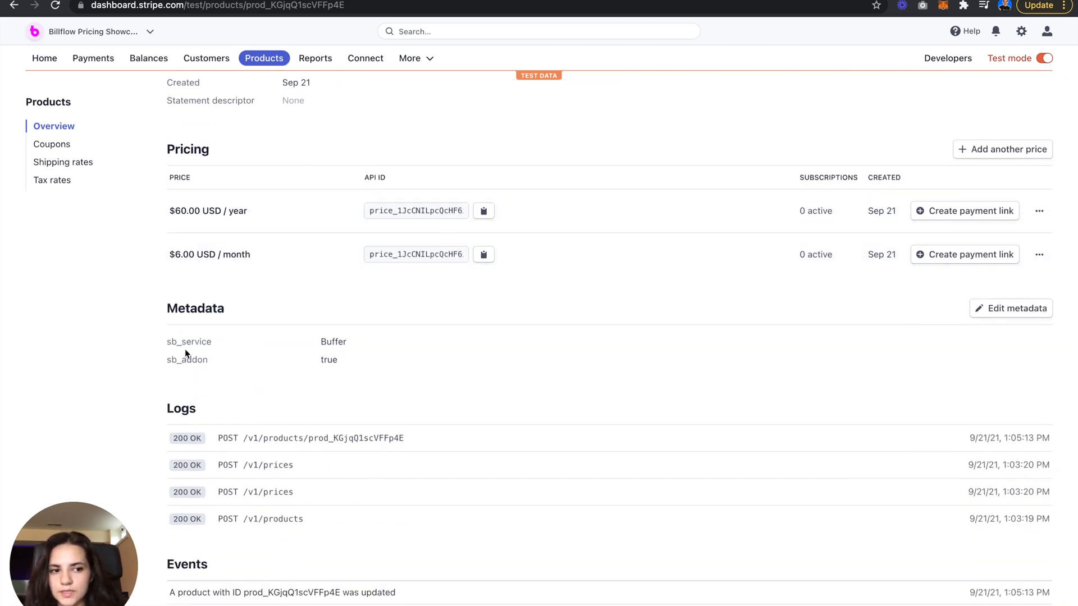
pyautogui.moveTo(181, 323)
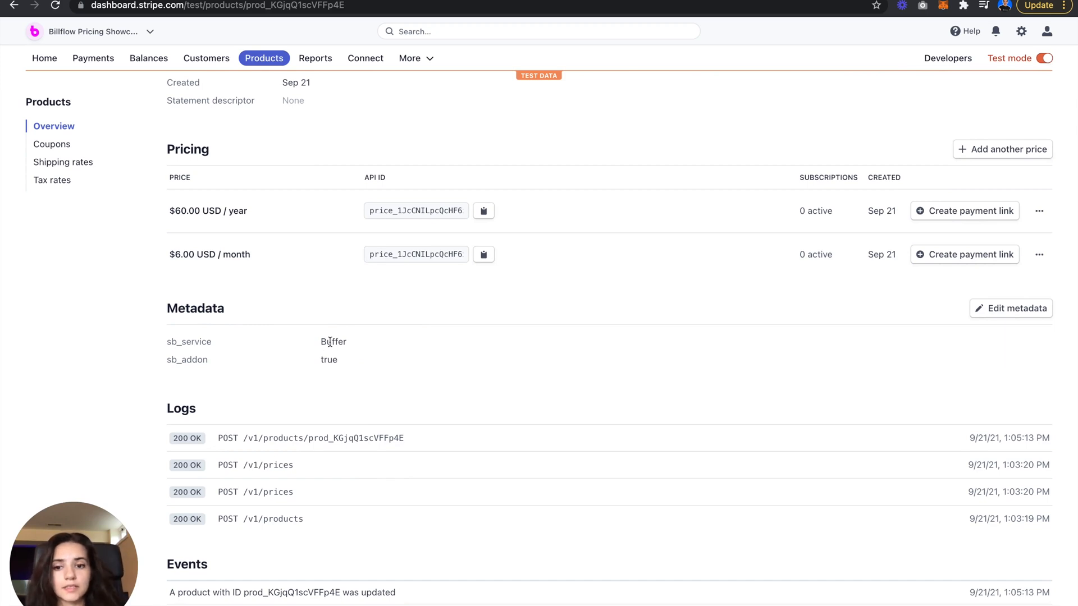
pyautogui.moveTo(167, 366)
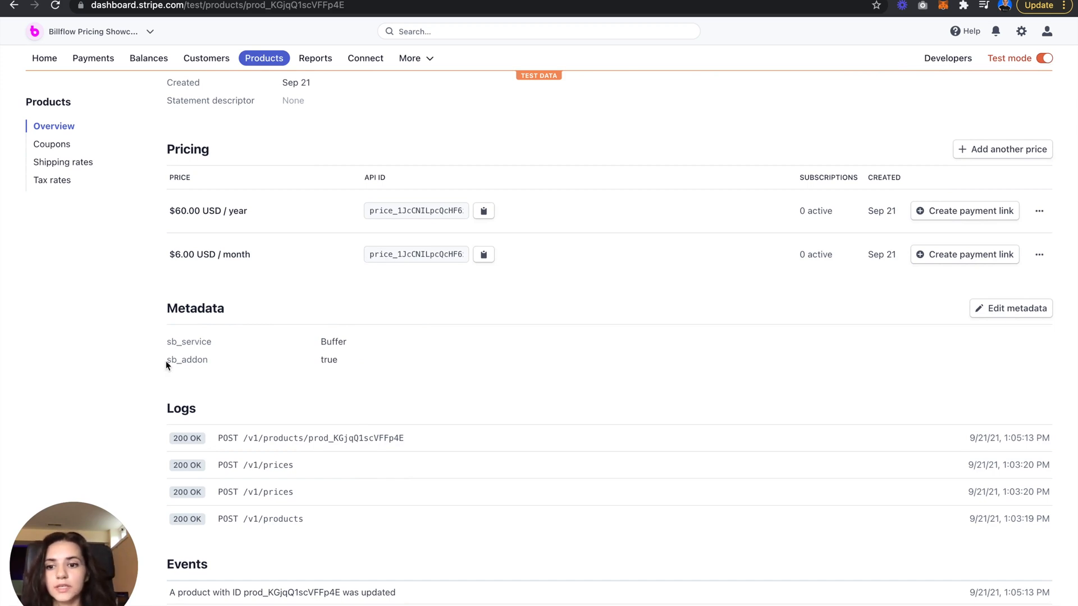
pyautogui.doubleClick(187, 360)
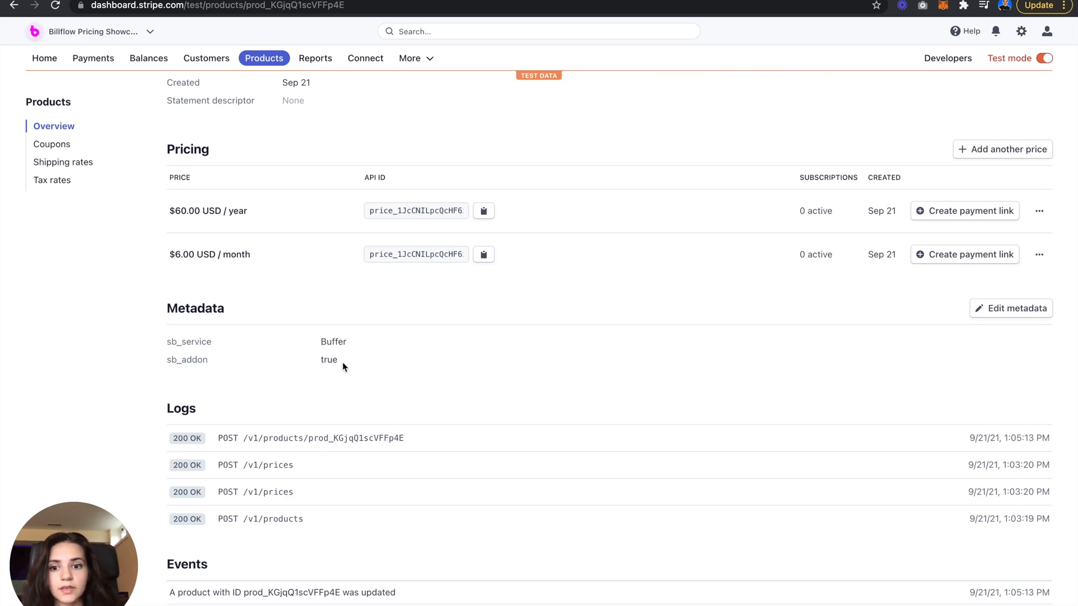
pyautogui.moveTo(315, 58)
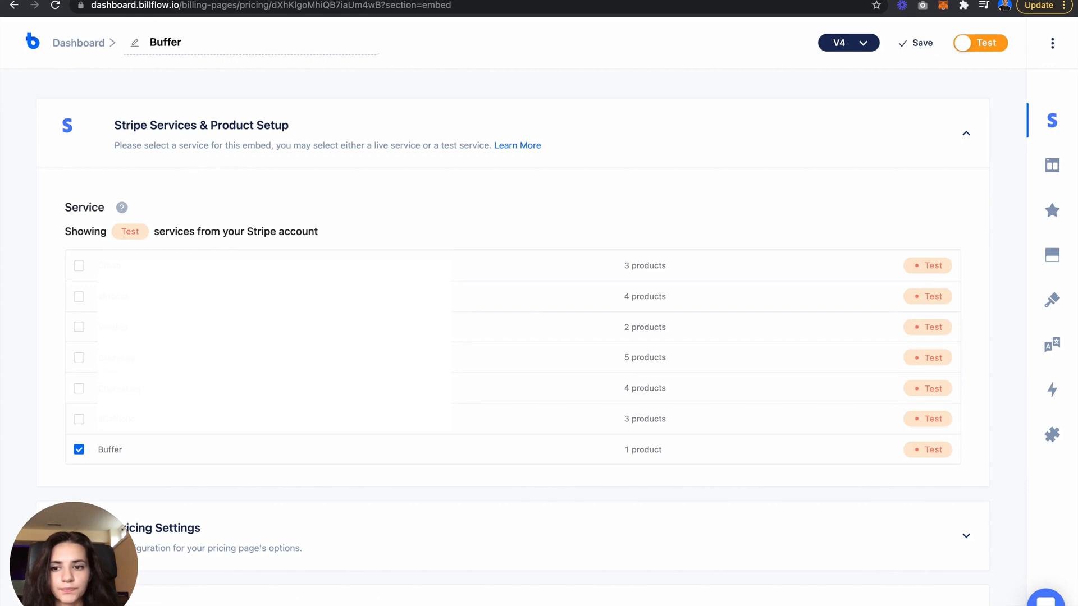
pyautogui.moveTo(286, 546)
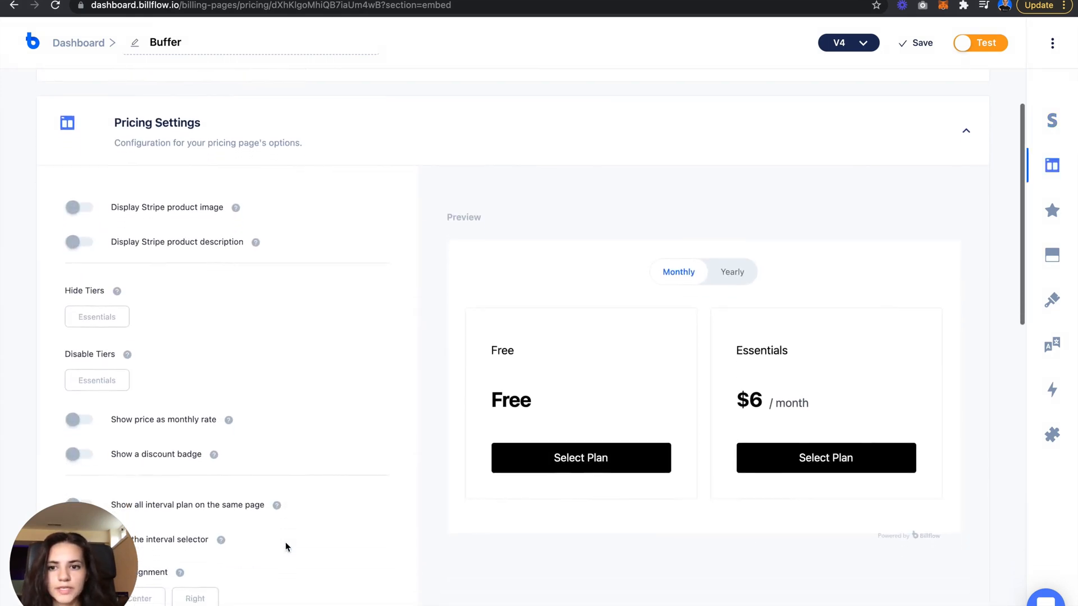
# Preview Essentials and Free plan checkouts, both offering the $6/month Team Pack add-on.
pyautogui.scroll(-3)
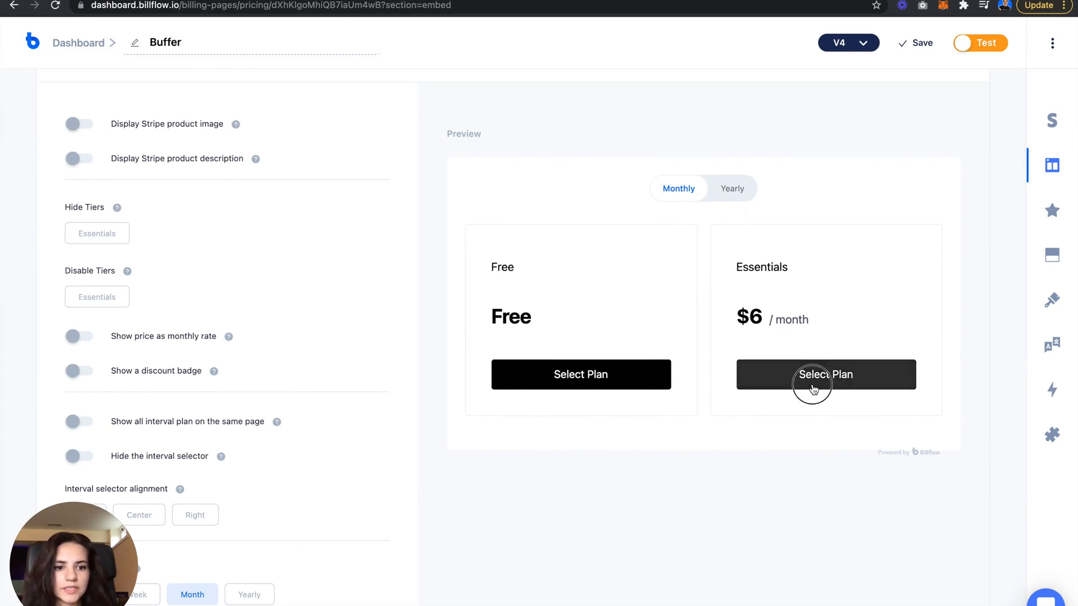
pyautogui.click(826, 375)
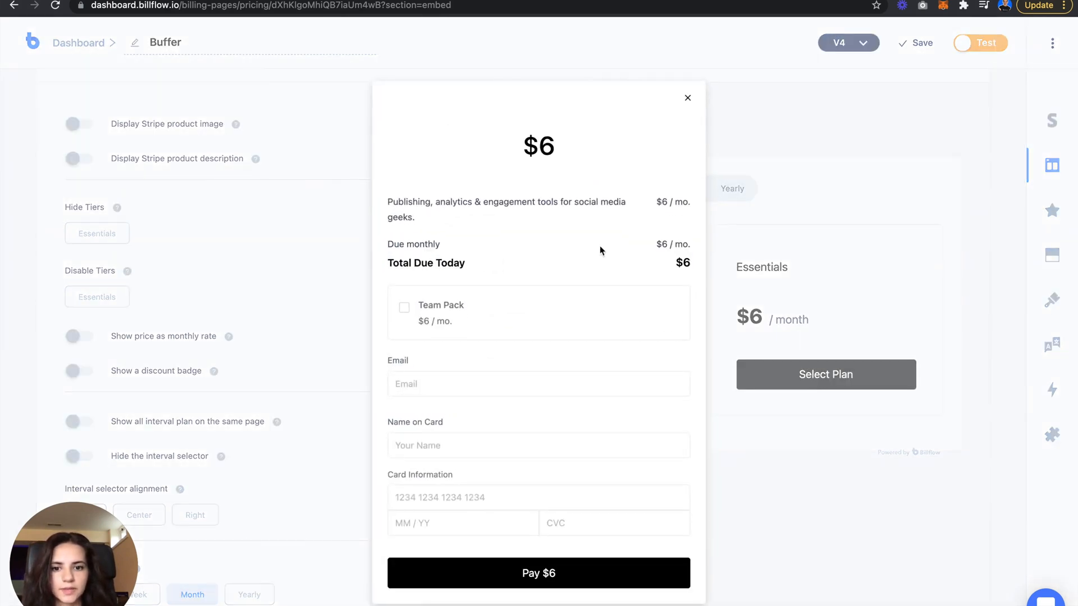
pyautogui.moveTo(431, 289)
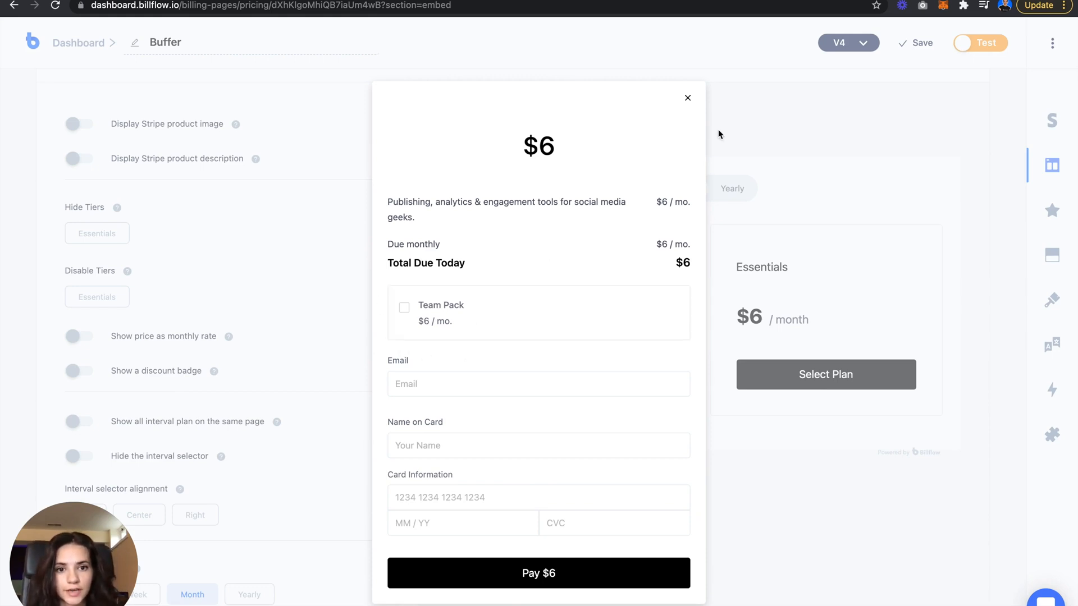
pyautogui.click(688, 97)
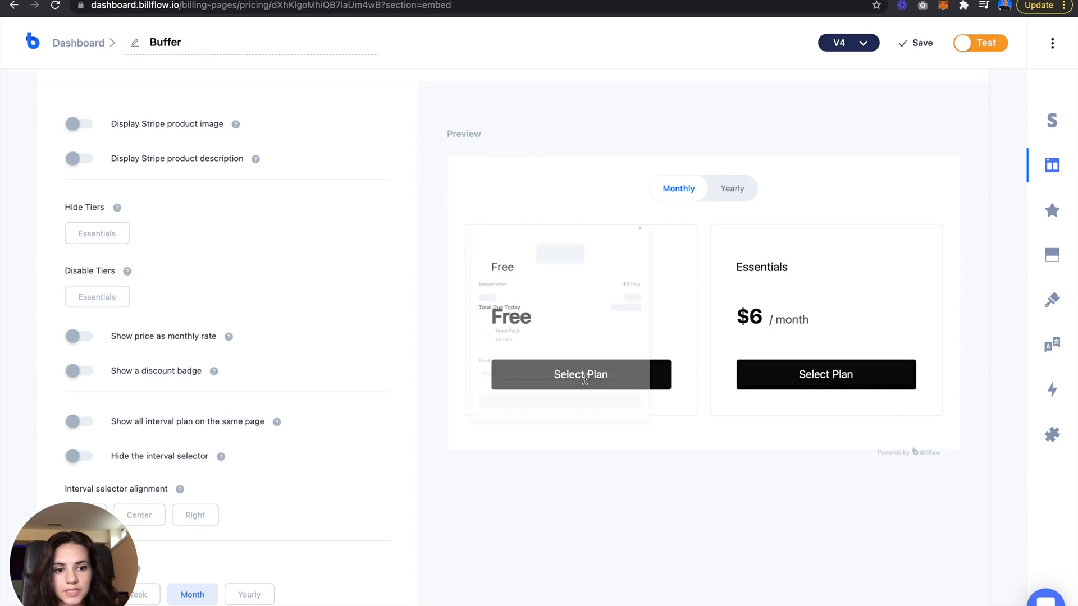
pyautogui.click(581, 374)
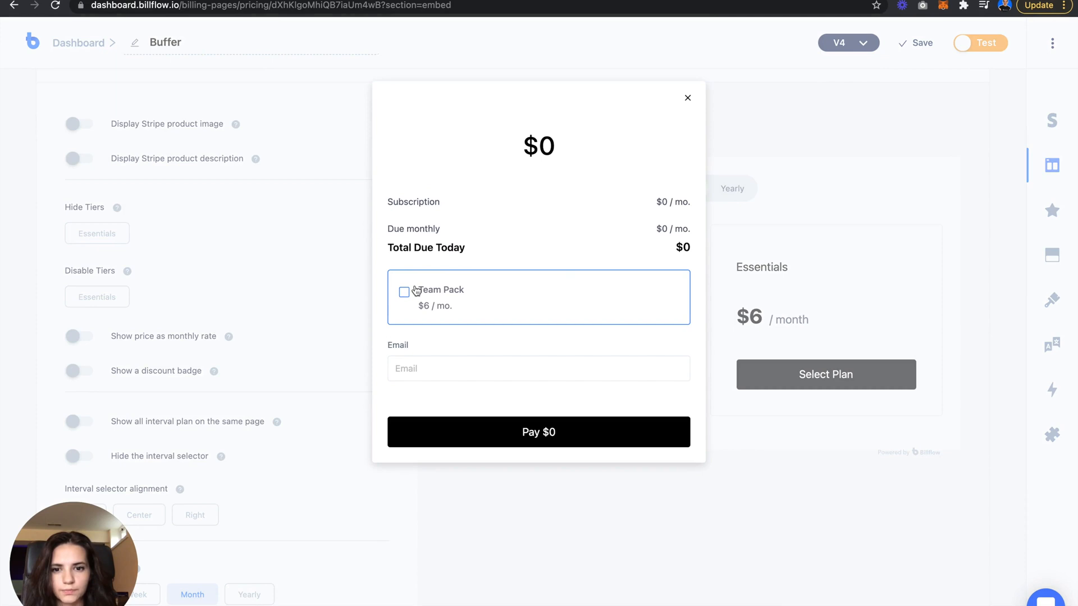
pyautogui.click(688, 97)
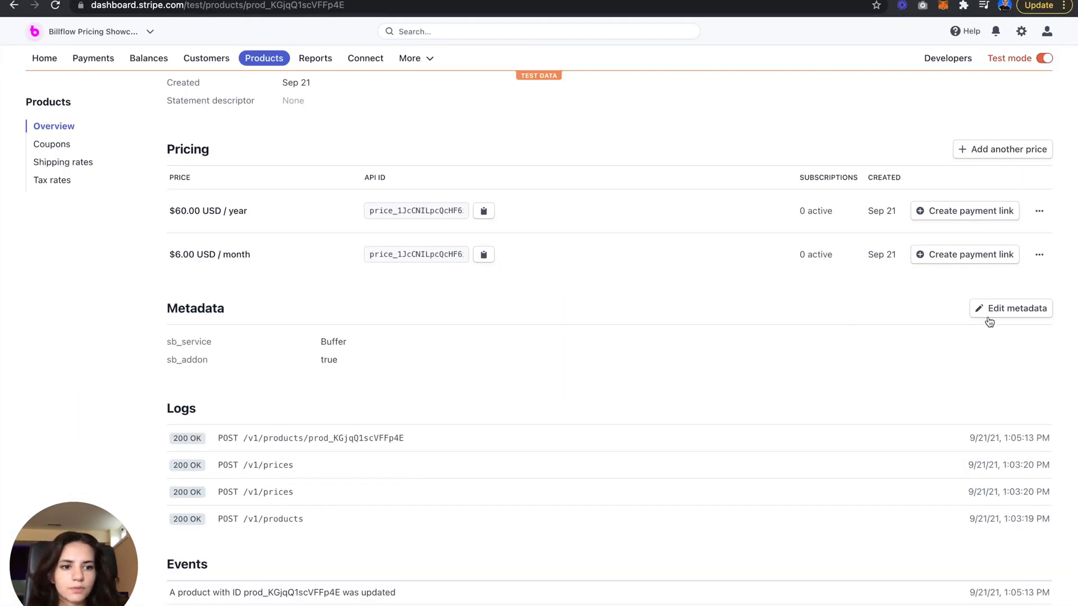
# Add metadata sb_tier = Essentials to the add-on product and save.
pyautogui.click(1016, 309)
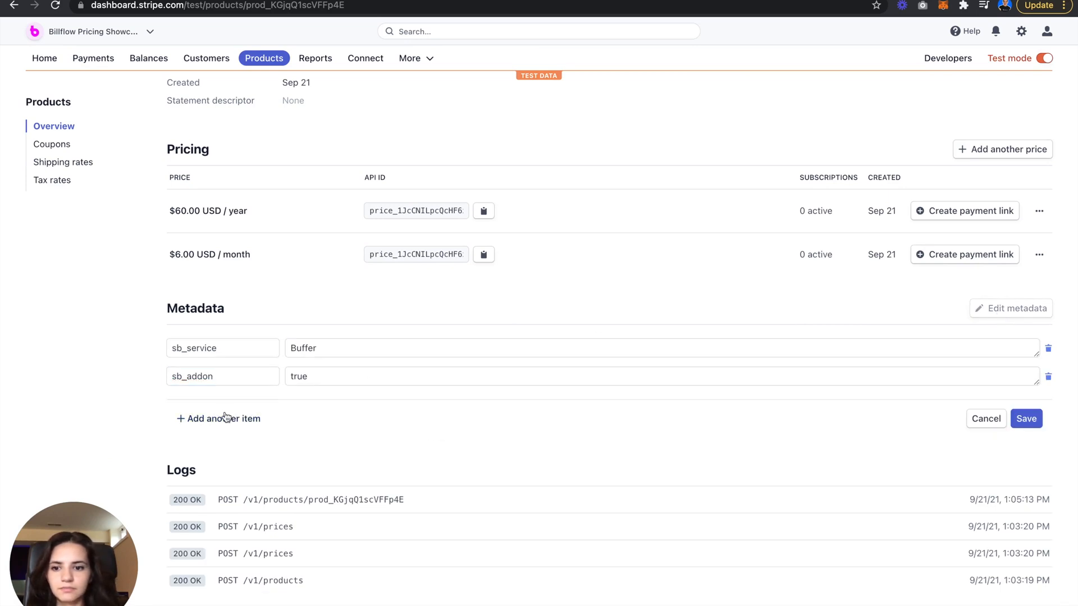
pyautogui.click(218, 418)
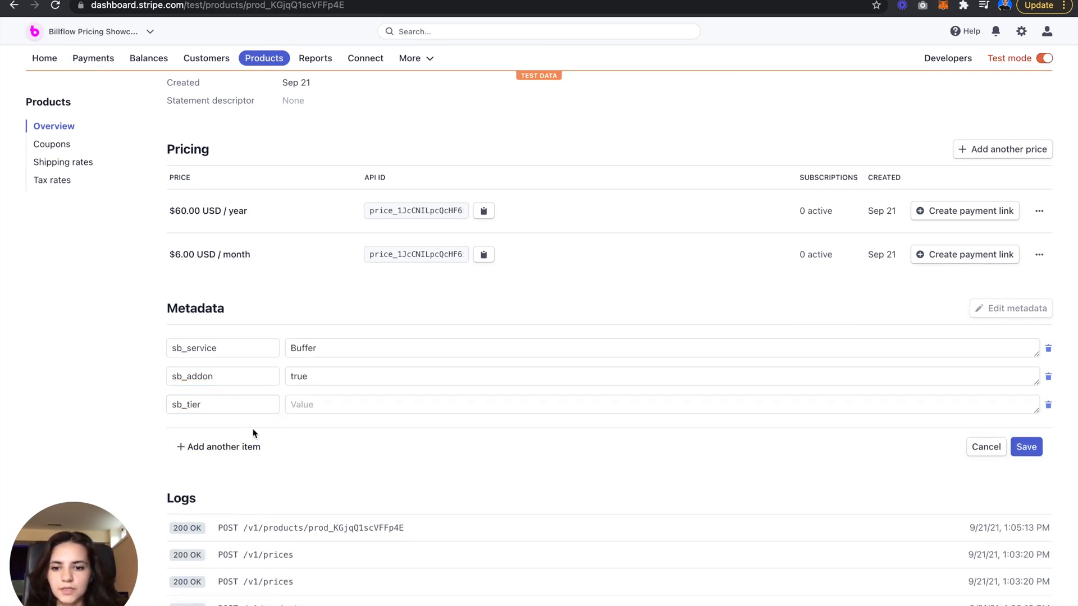
pyautogui.click(345, 405)
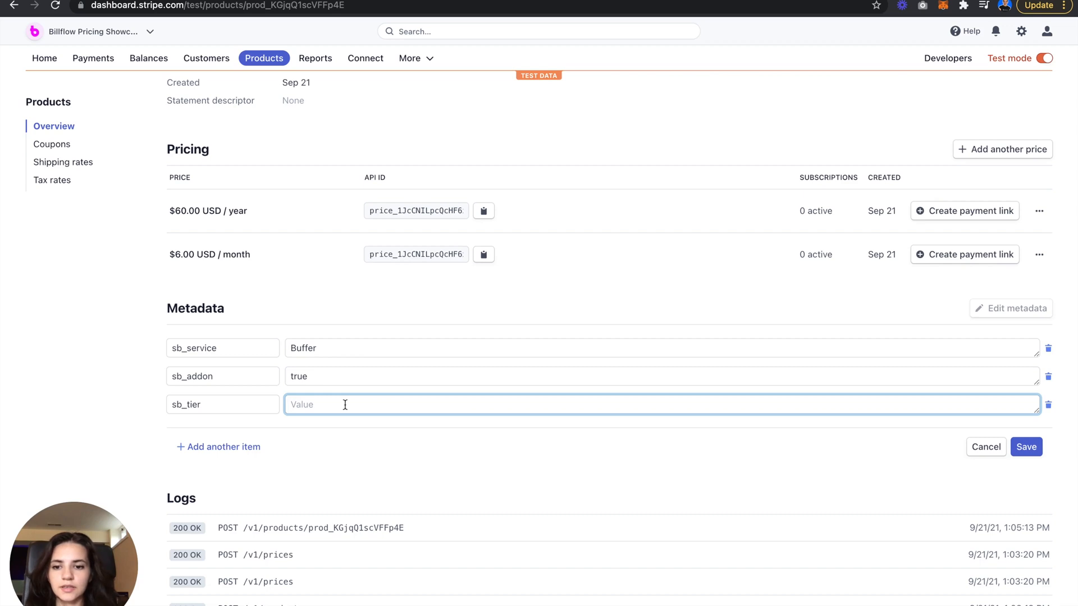
pyautogui.write('Ess')
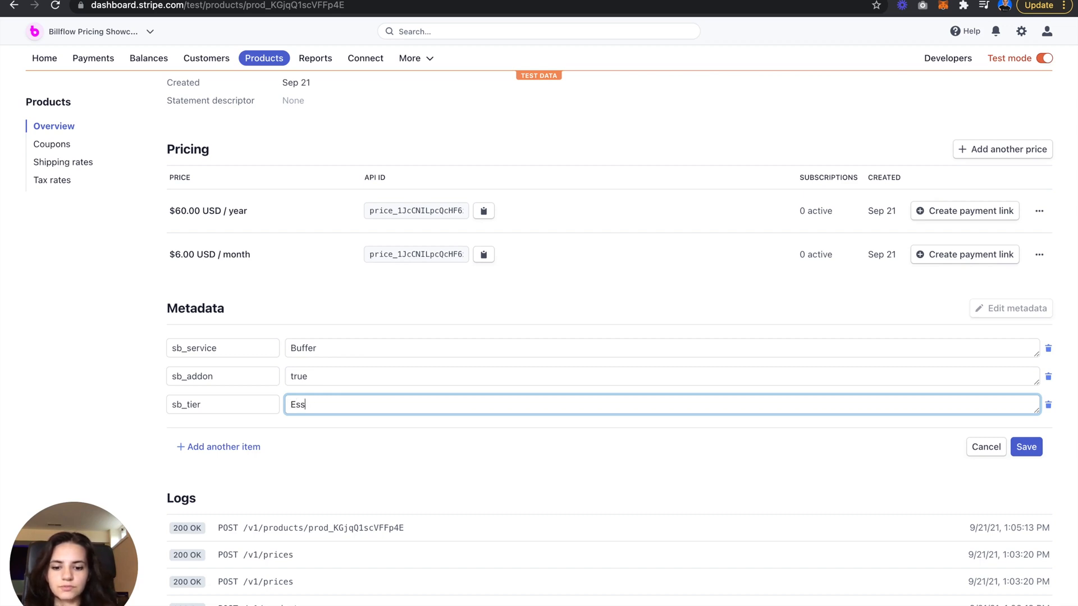
pyautogui.write('entials')
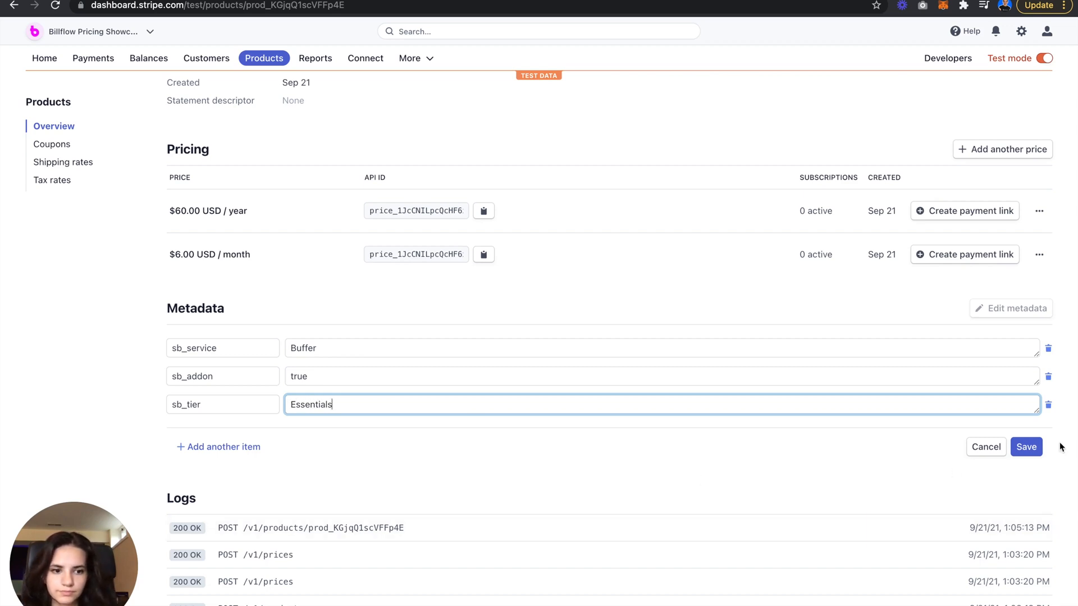
pyautogui.click(1025, 447)
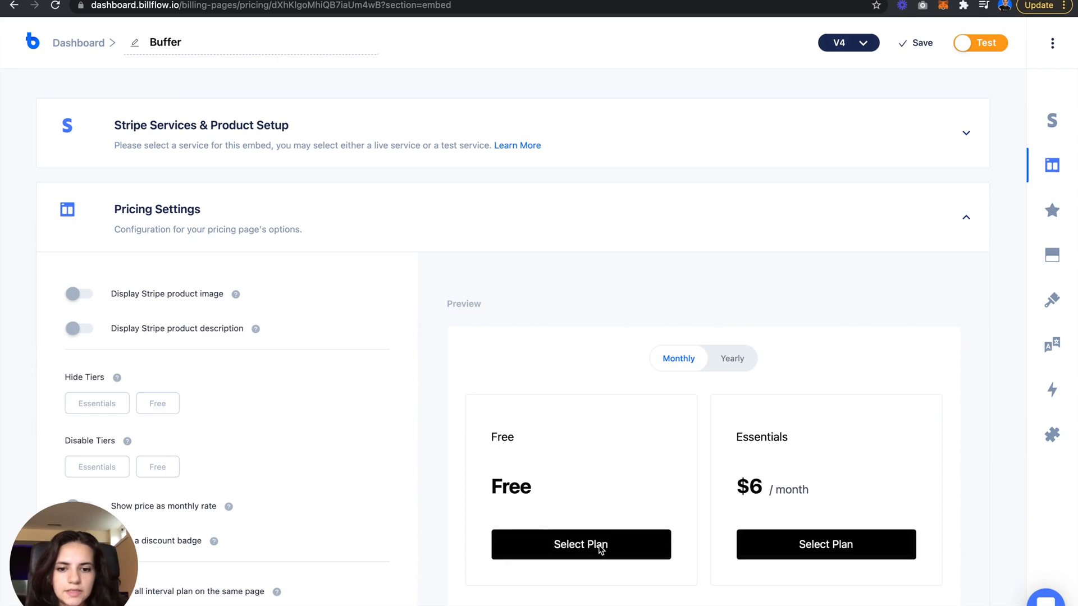
# Check the Free plan, then open the Essentials checkout showing Team Pack at $6/month.
pyautogui.click(581, 544)
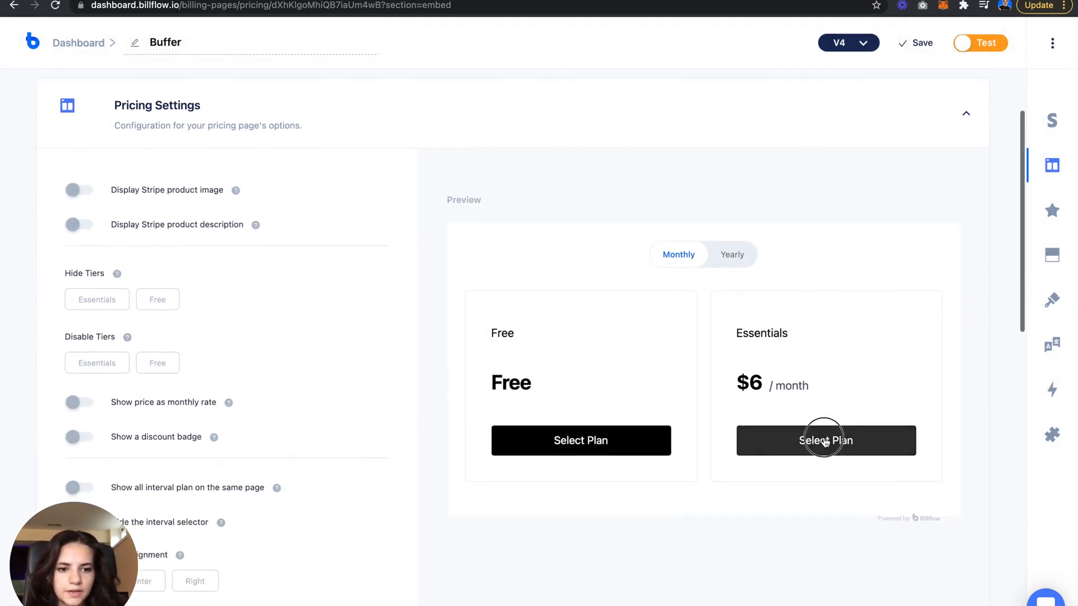
pyautogui.click(826, 440)
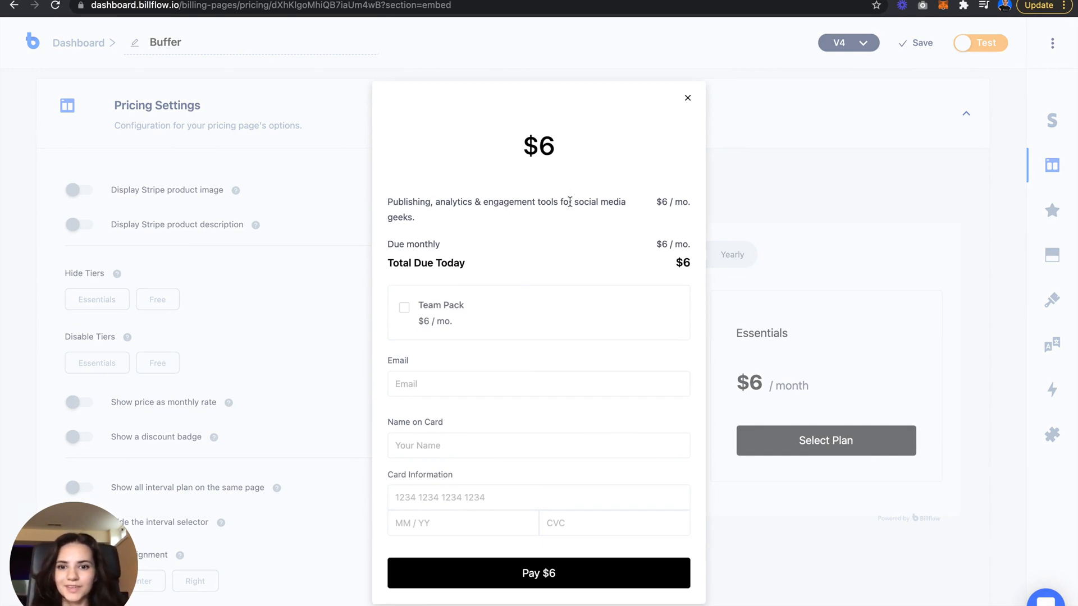
pyautogui.moveTo(975, 198)
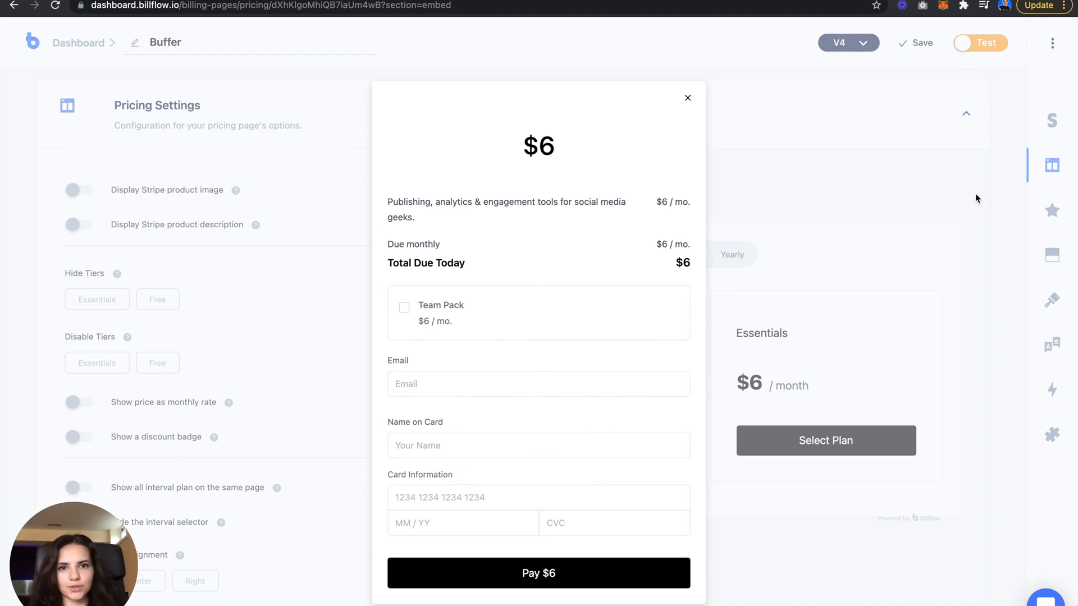
pyautogui.moveTo(727, 78)
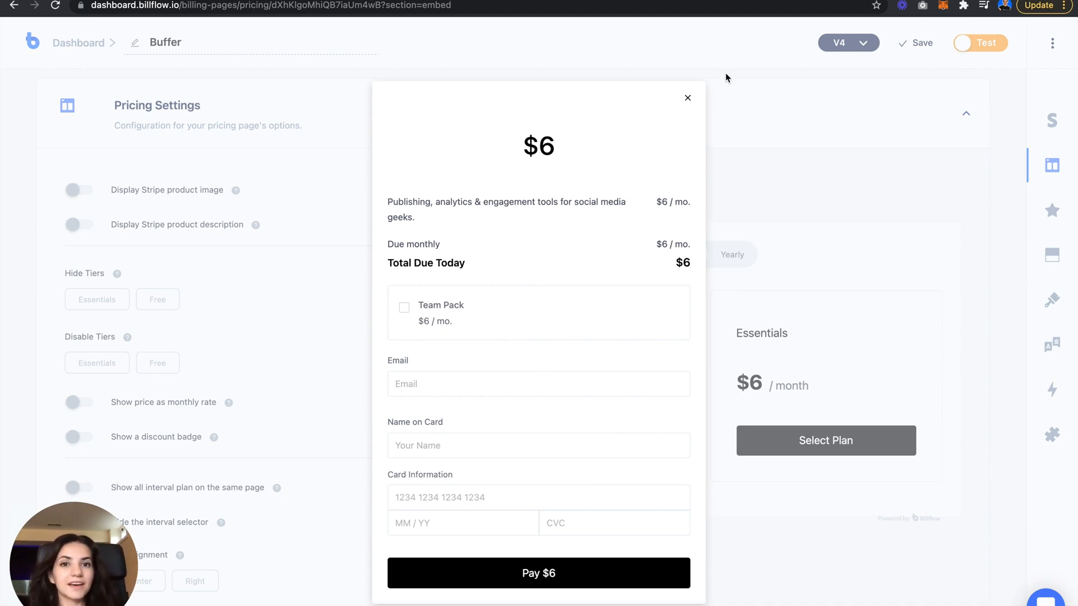